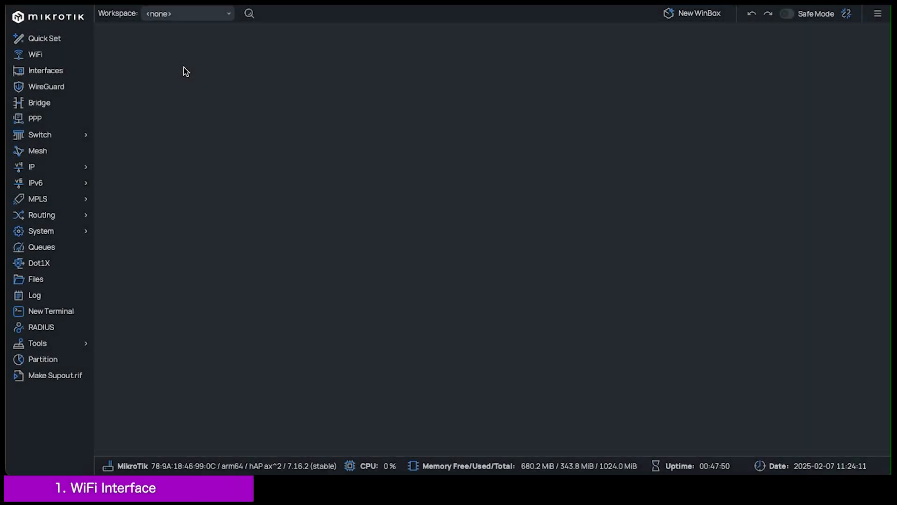
Create a new WiFi interface 5GHz-Guest with master radio 5GHz - Demo in ap mode.
left_click(35, 54)
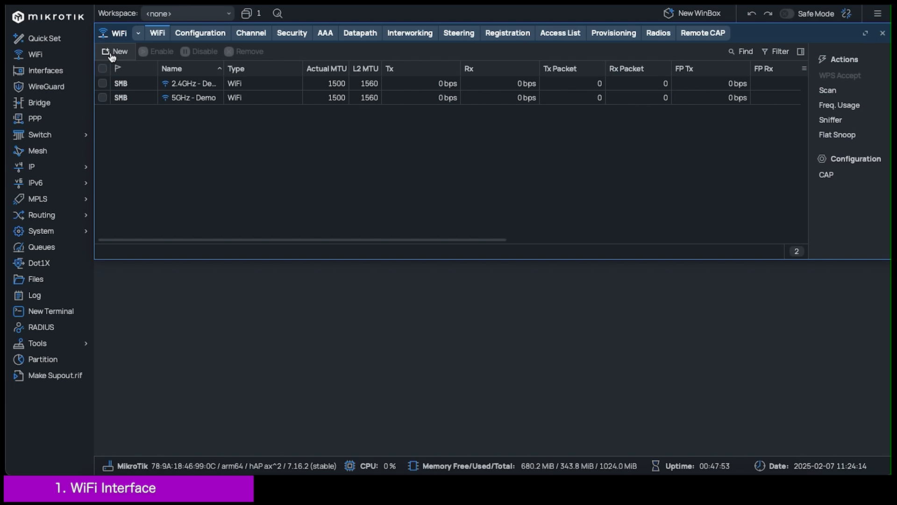
left_click(115, 51)
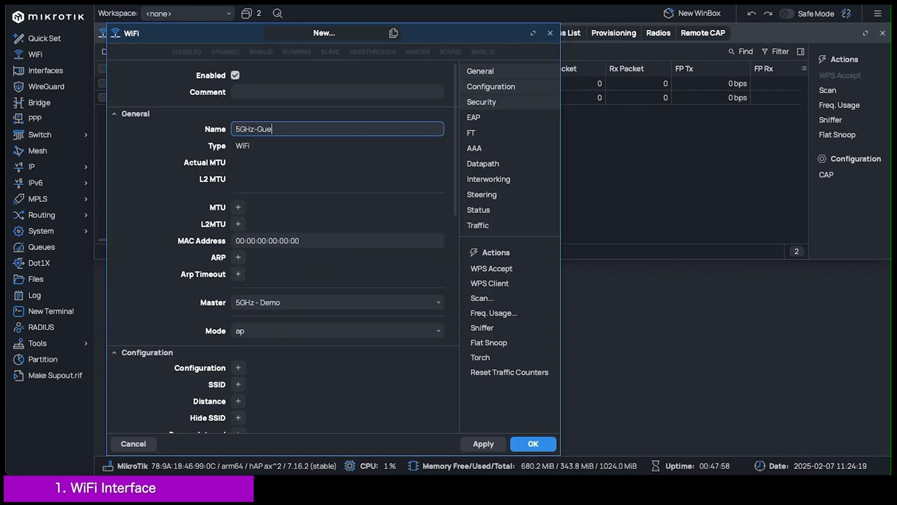
type("st")
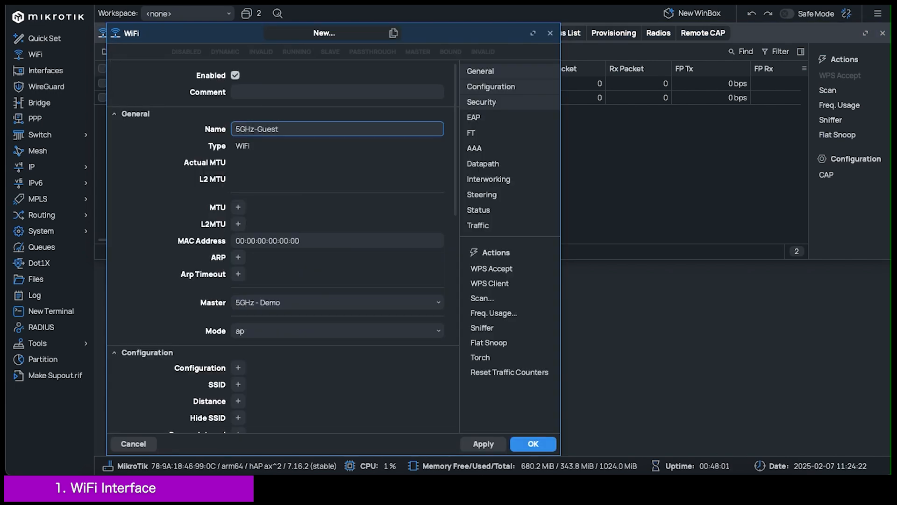
scroll("down", 3)
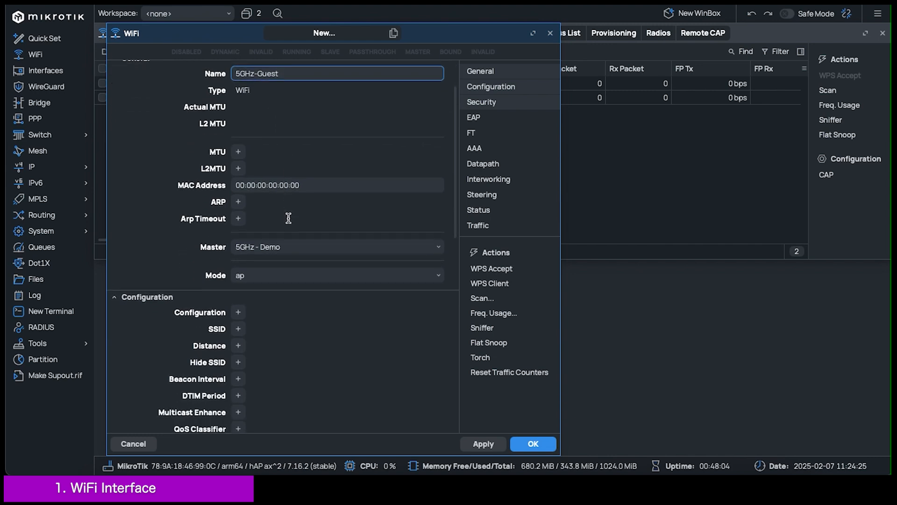
scroll("down", 3)
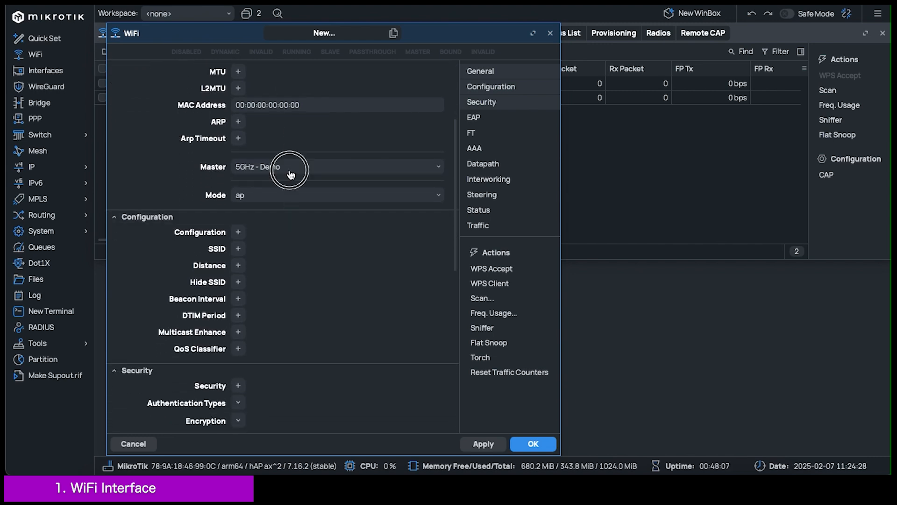
left_click(337, 166)
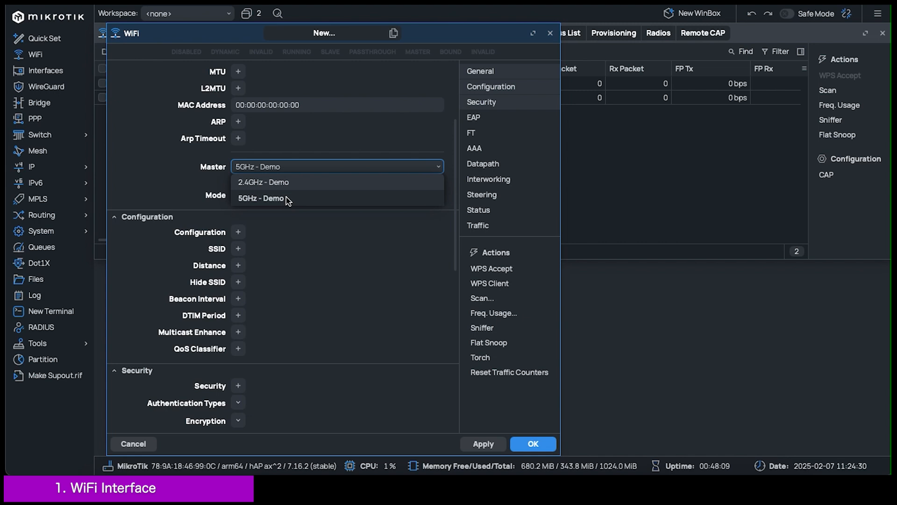
left_click(261, 198)
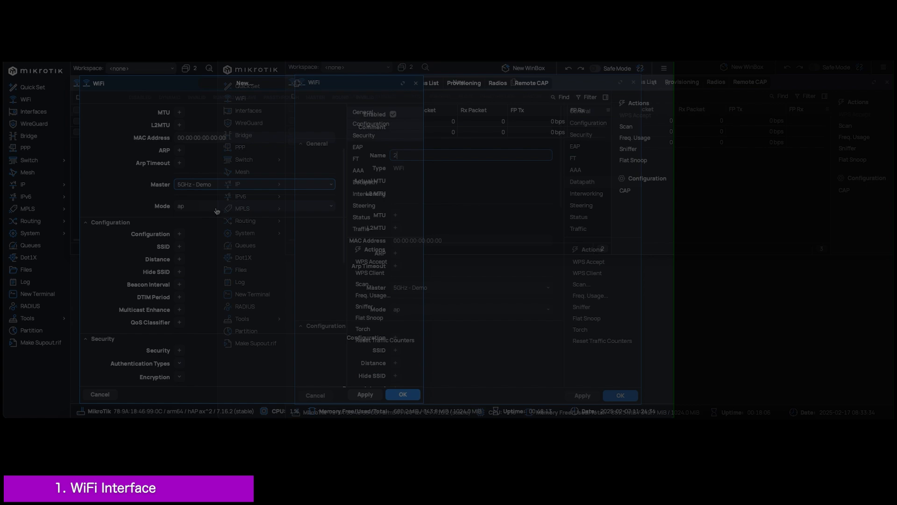
Name the second interface 2.4GHz - Guest and choose its master radio.
type("2.4GHz - G")
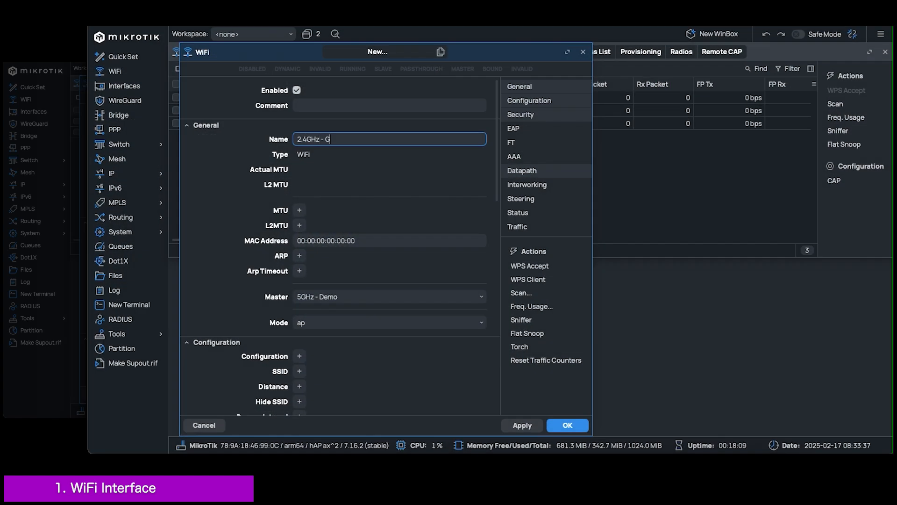
type("uest")
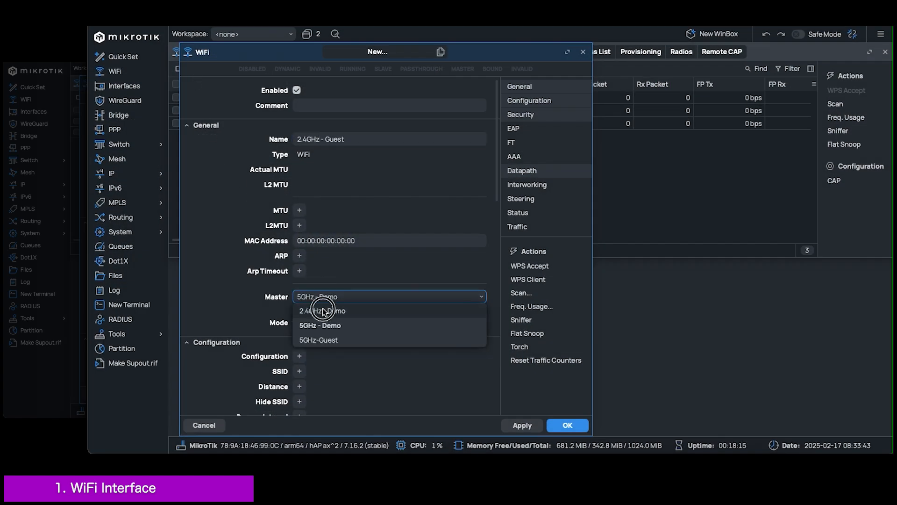
left_click(320, 325)
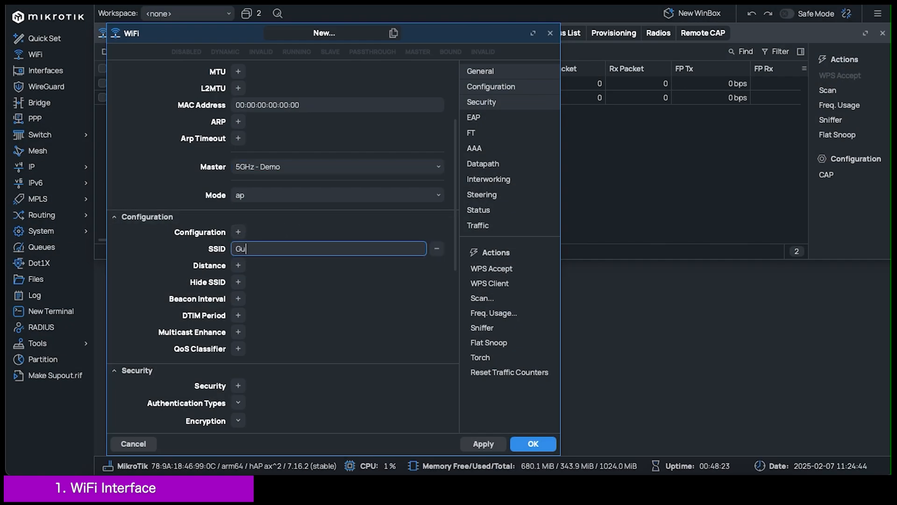
type("ests")
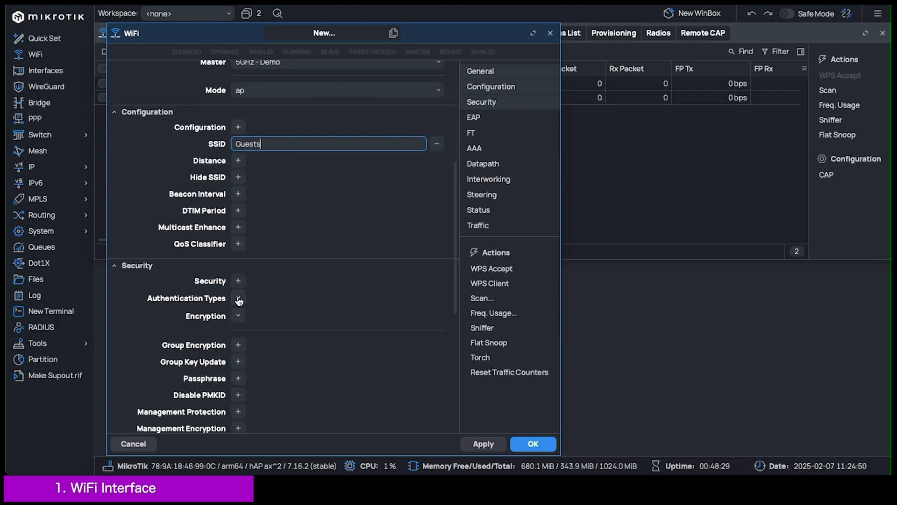
left_click(238, 298)
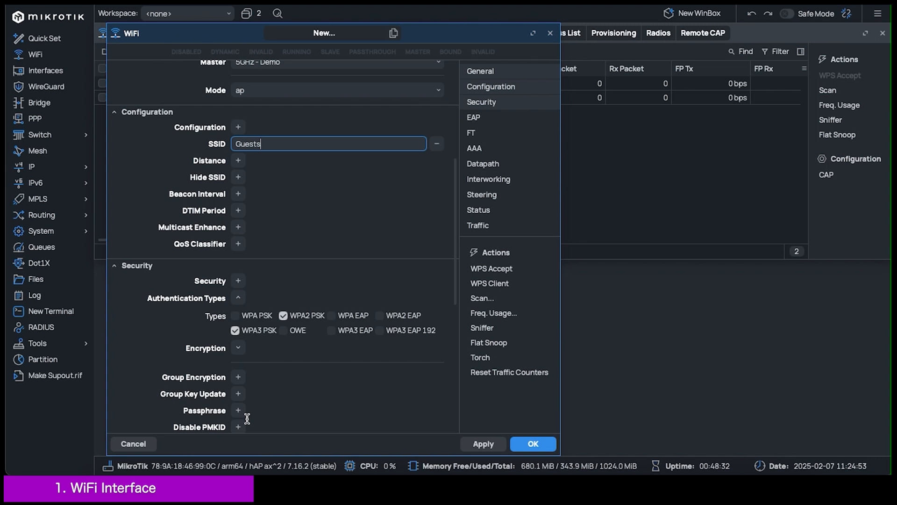
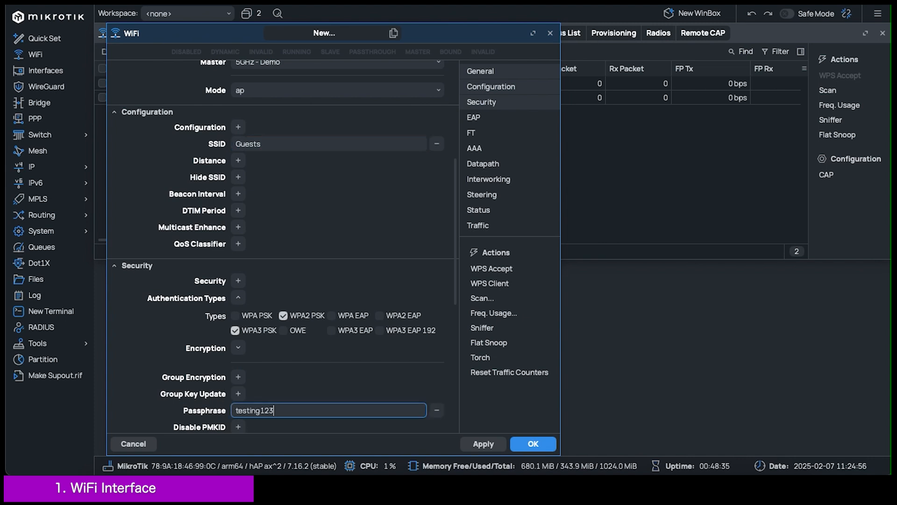
scroll("down", 3)
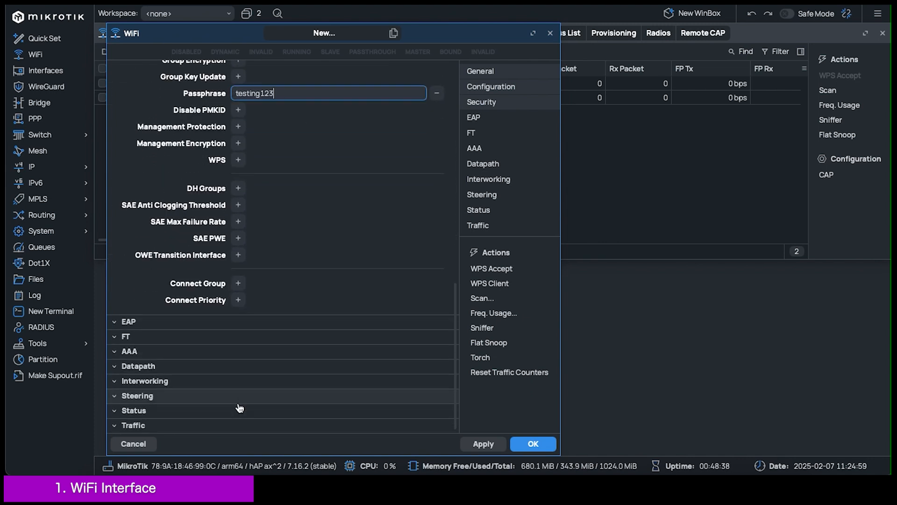
left_click(137, 365)
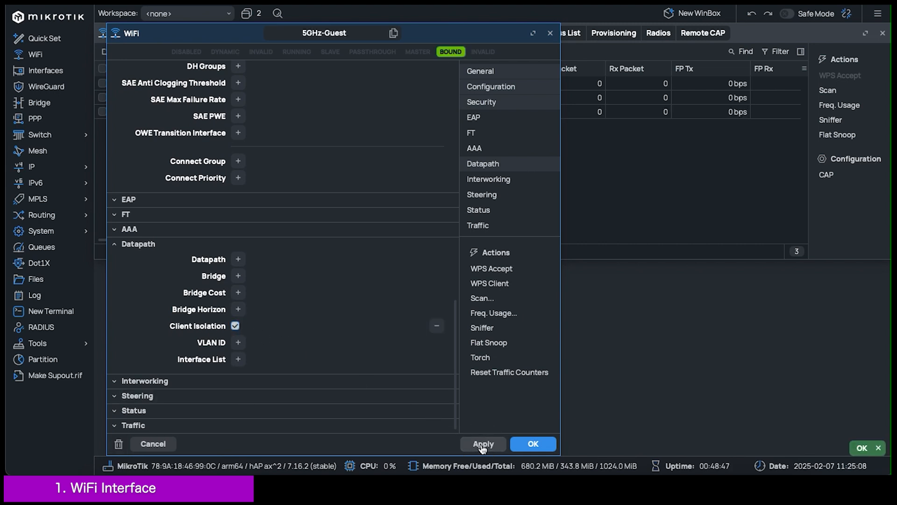
left_click(532, 443)
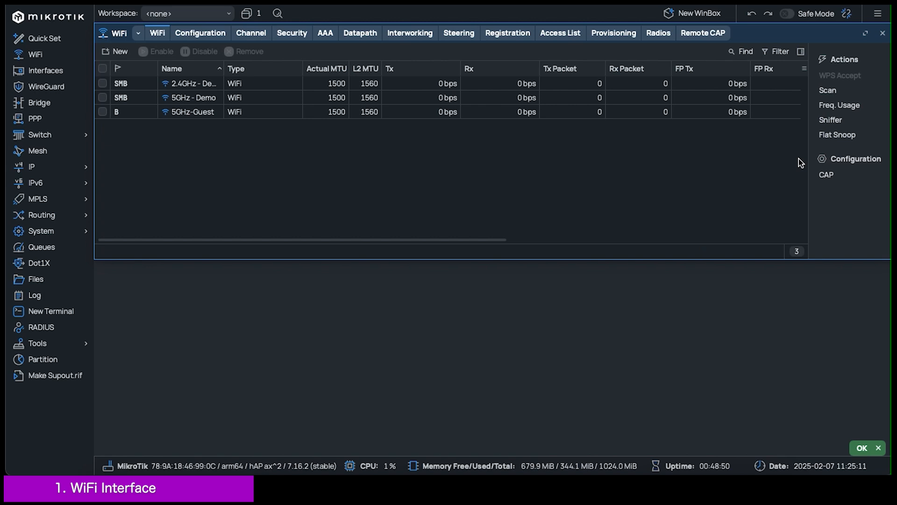
left_click(883, 33)
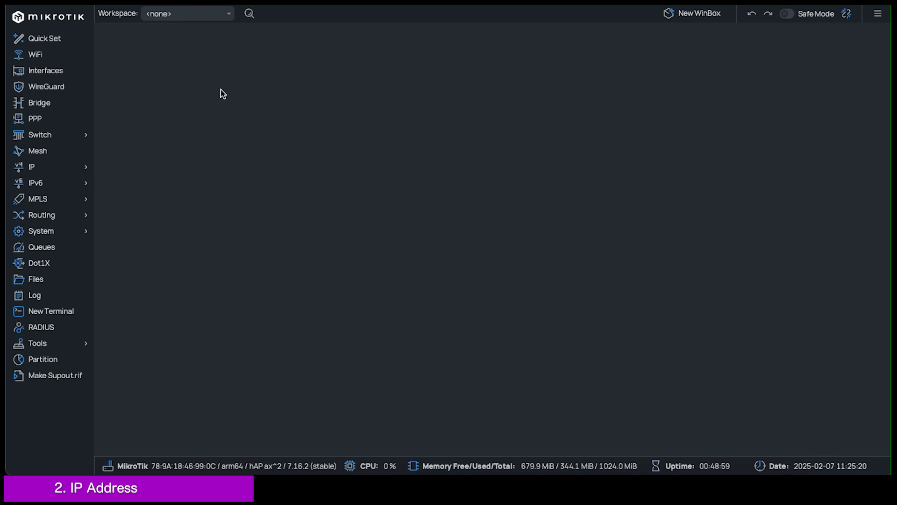
mouse_move(216, 94)
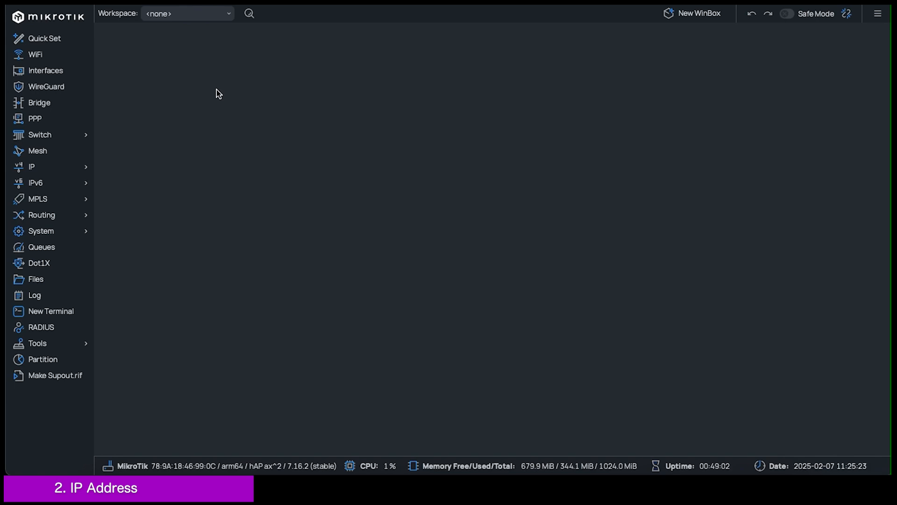
Bring up the IP section's feature list from the sidebar.
left_click(32, 166)
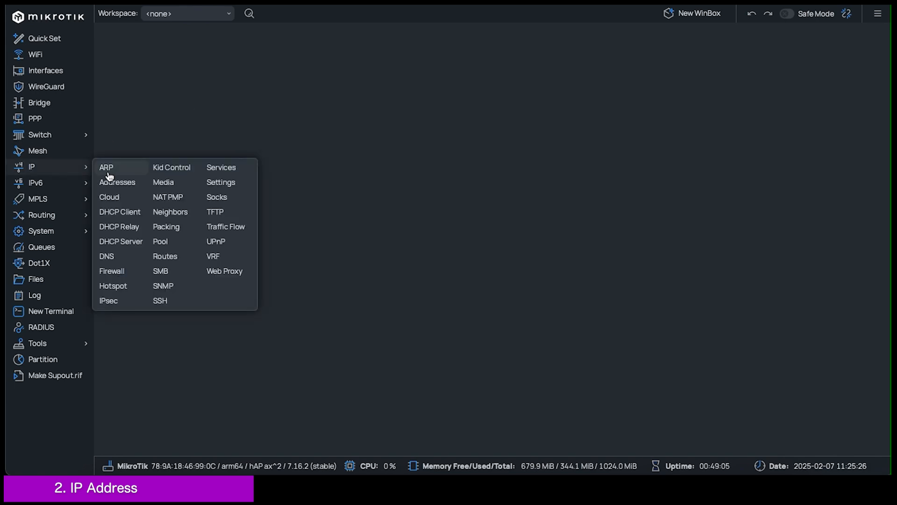
Add address 192.168.99.1/24 on interface 5GHz-Guest and close the address list.
left_click(118, 183)
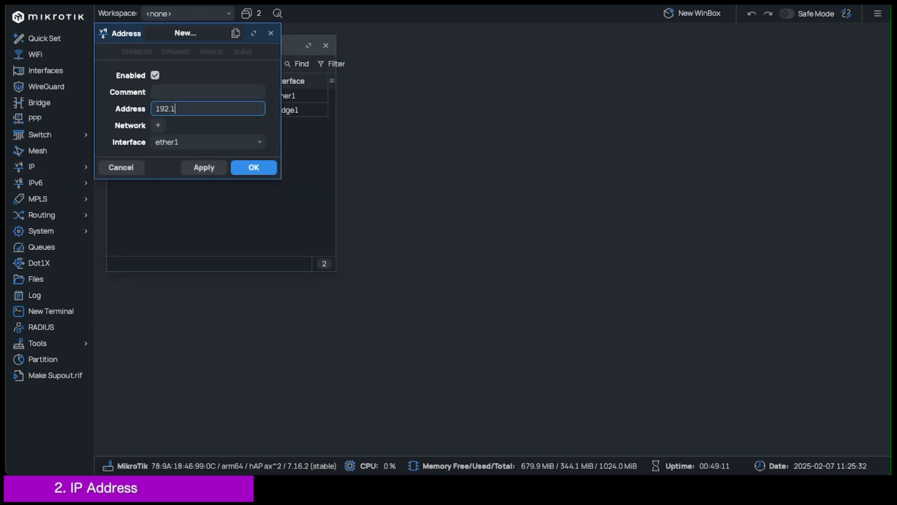
type("68.99.")
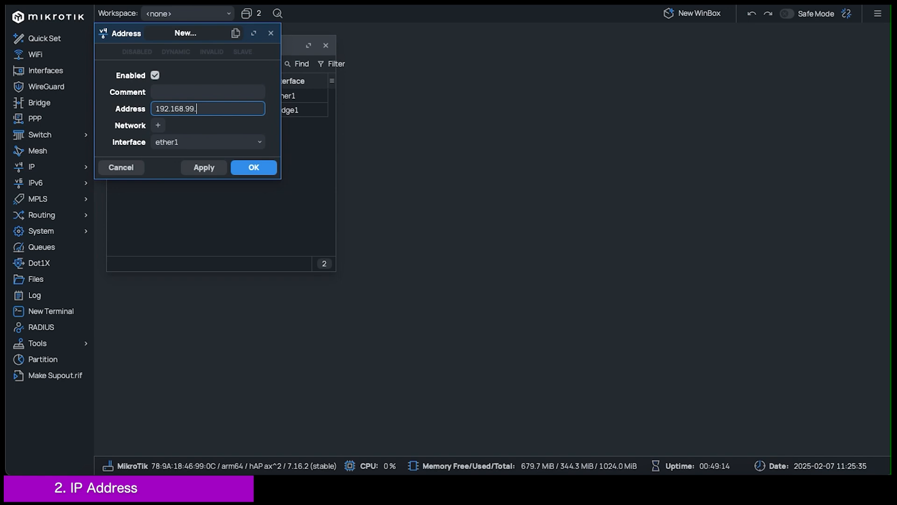
type("1/24")
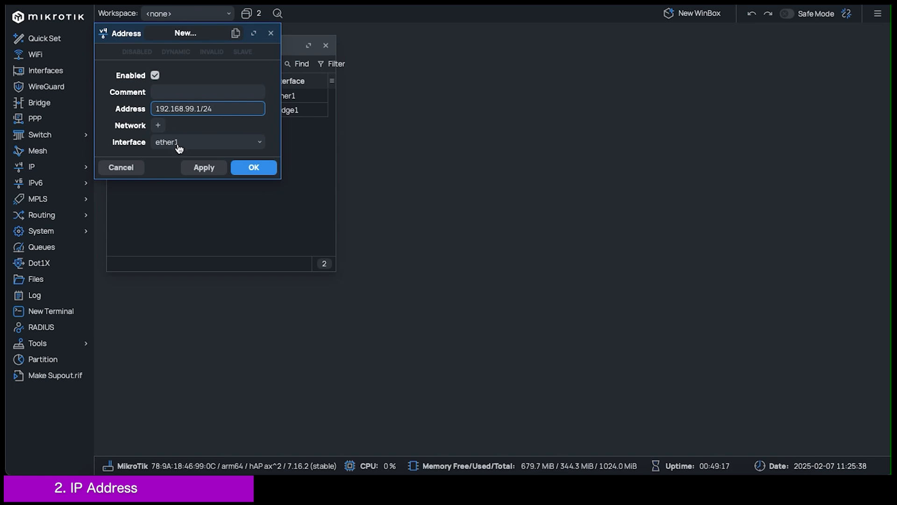
left_click(208, 141)
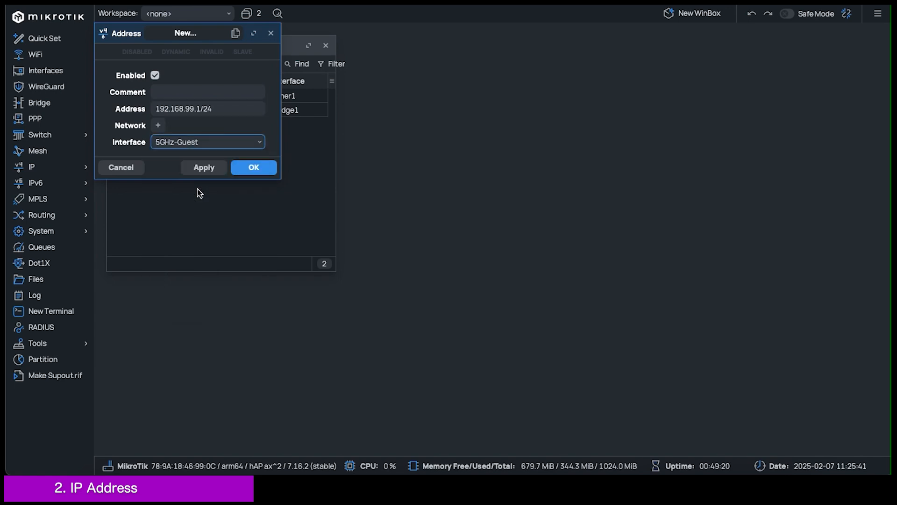
left_click(253, 167)
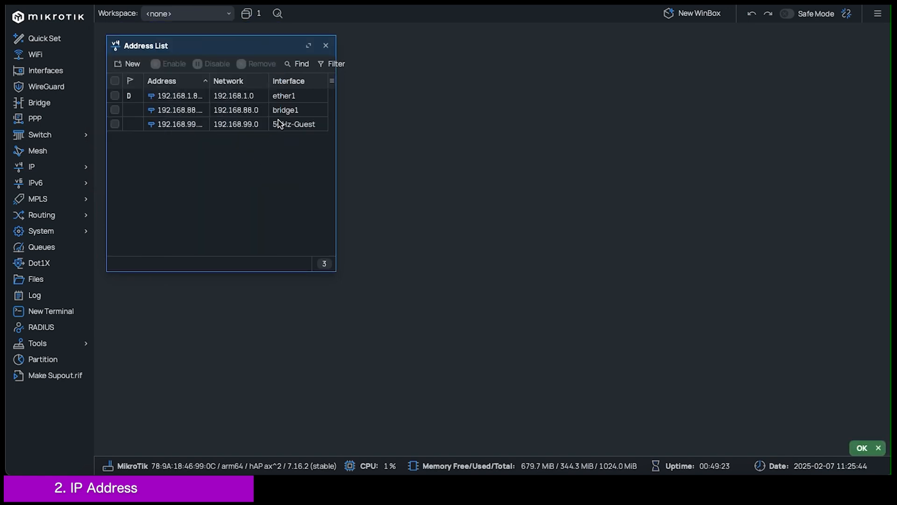
left_click(325, 45)
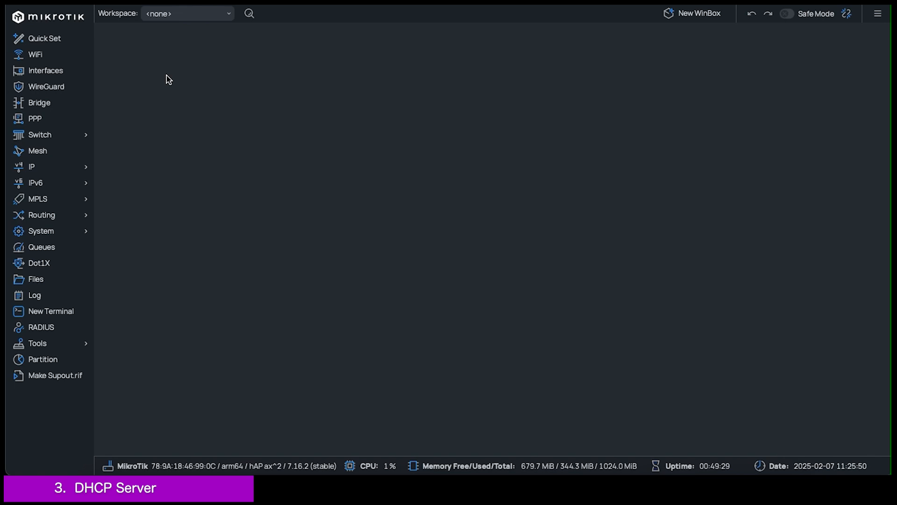
Start DHCP Setup and choose 5GHz-Guest as the server interface.
left_click(32, 167)
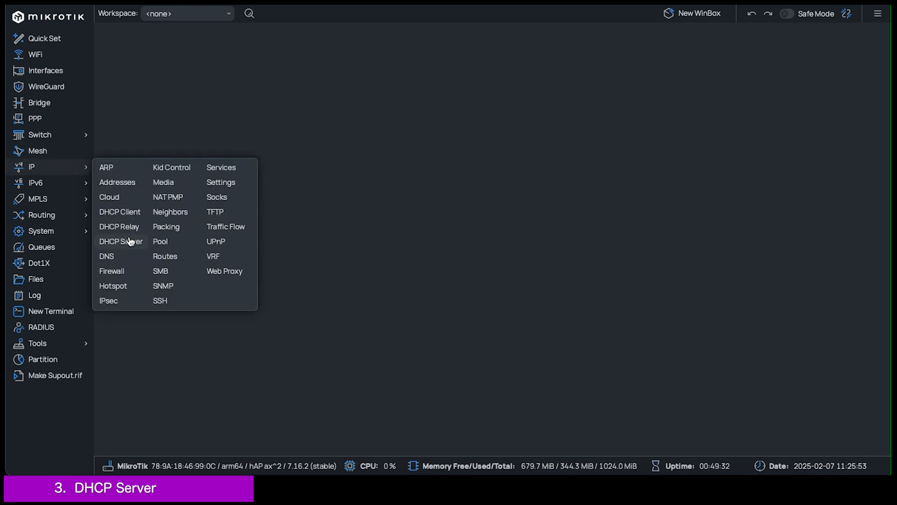
left_click(120, 241)
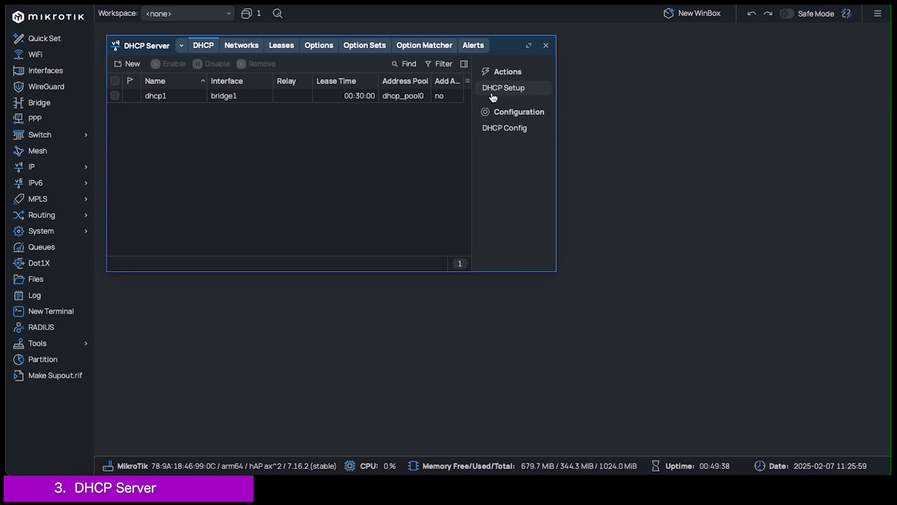
left_click(503, 88)
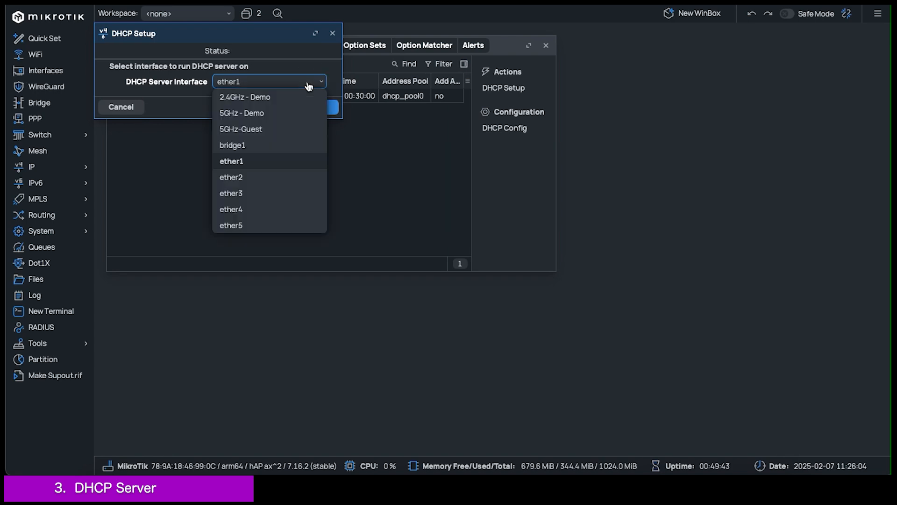
left_click(240, 129)
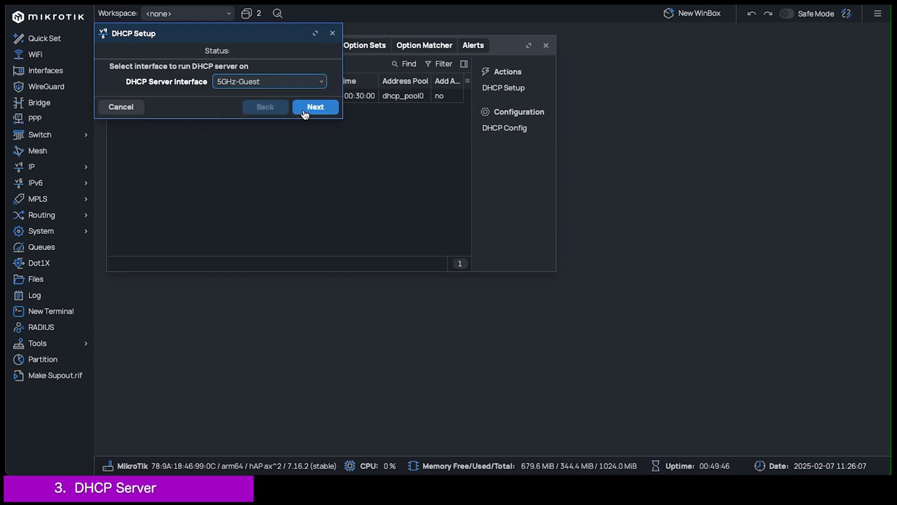
left_click(315, 106)
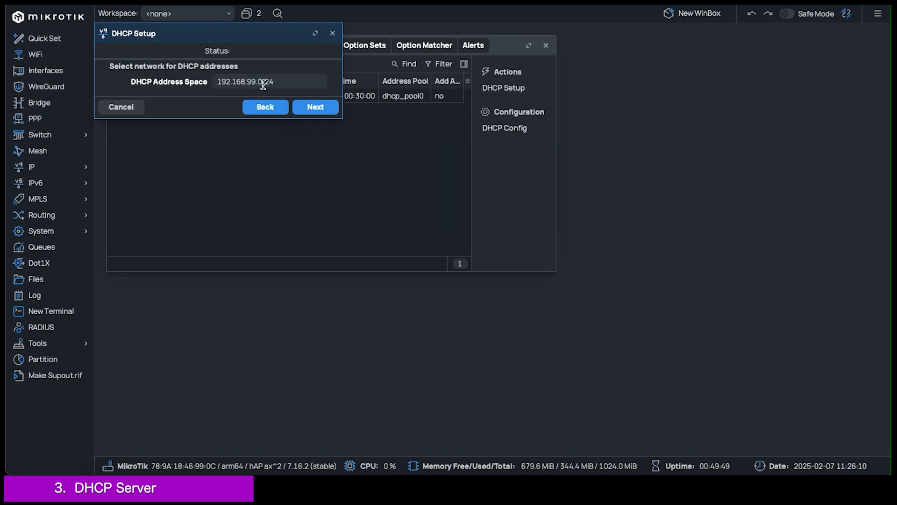
Accept address space 192.168.99.0/24, gateway 192.168.99.1, pool, DNS and lease time to finish.
left_click(315, 107)
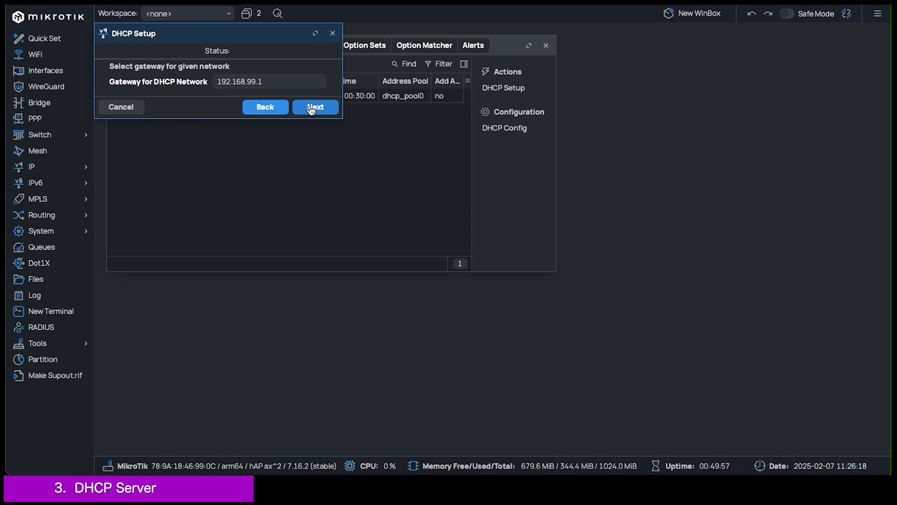
left_click(315, 106)
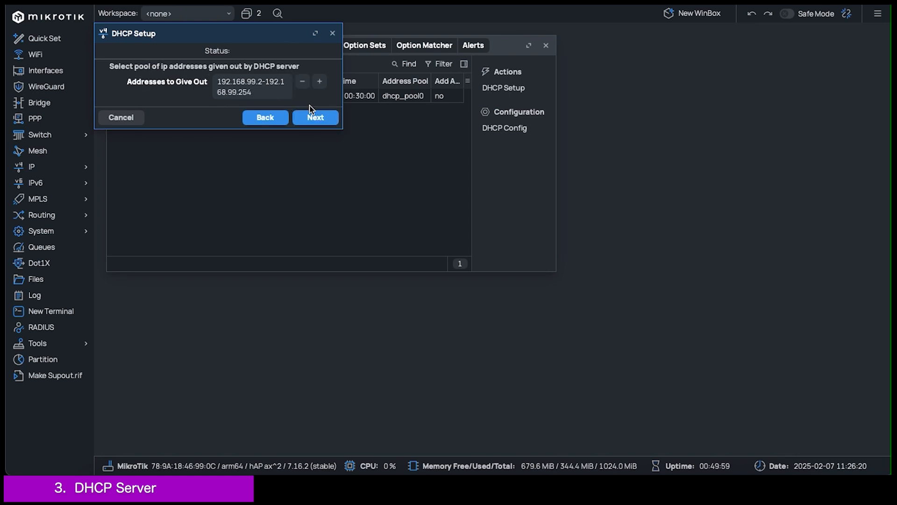
mouse_move(259, 78)
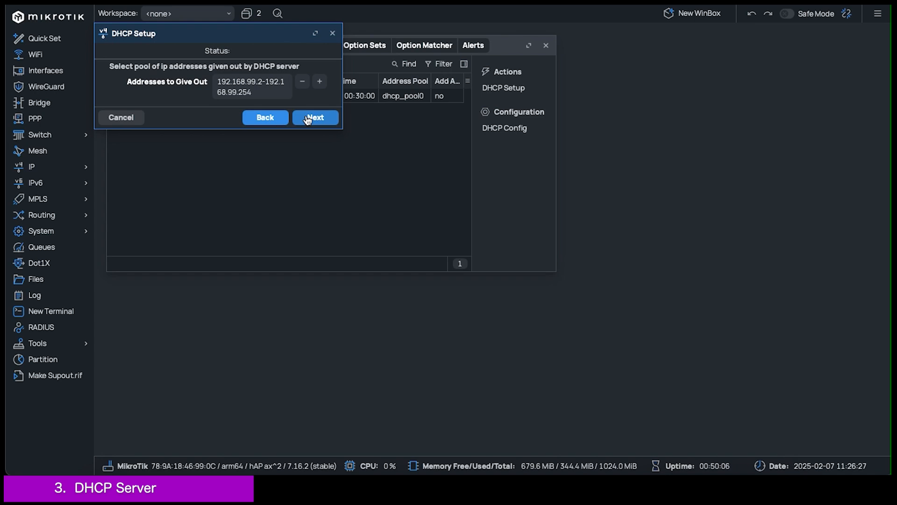
left_click(314, 118)
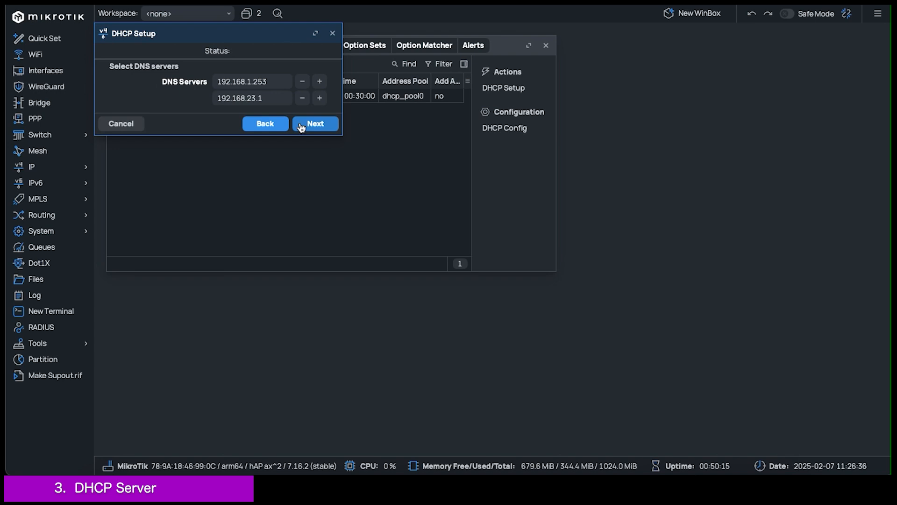
left_click(315, 123)
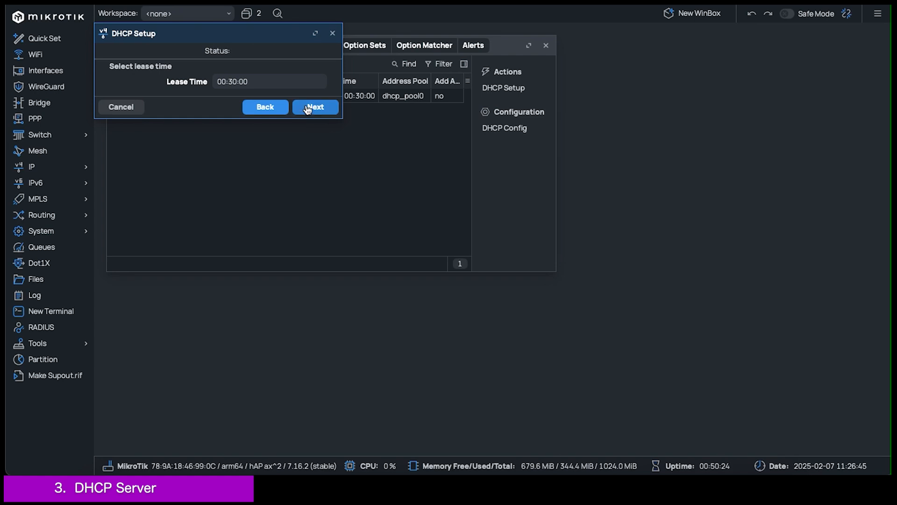
left_click(314, 107)
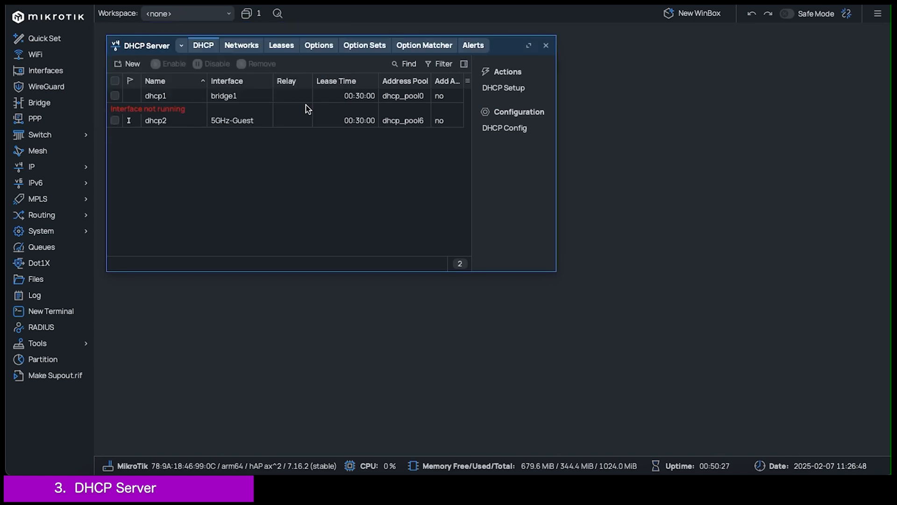
mouse_move(292, 139)
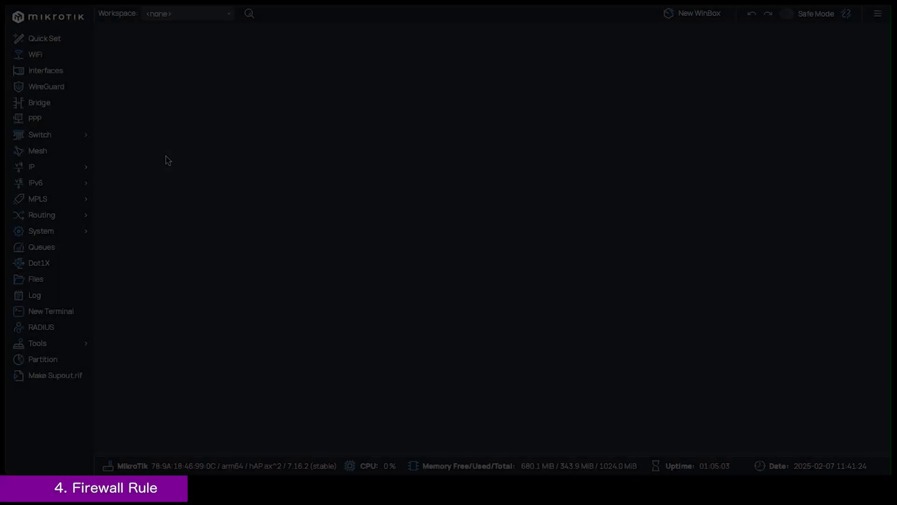
mouse_move(68, 174)
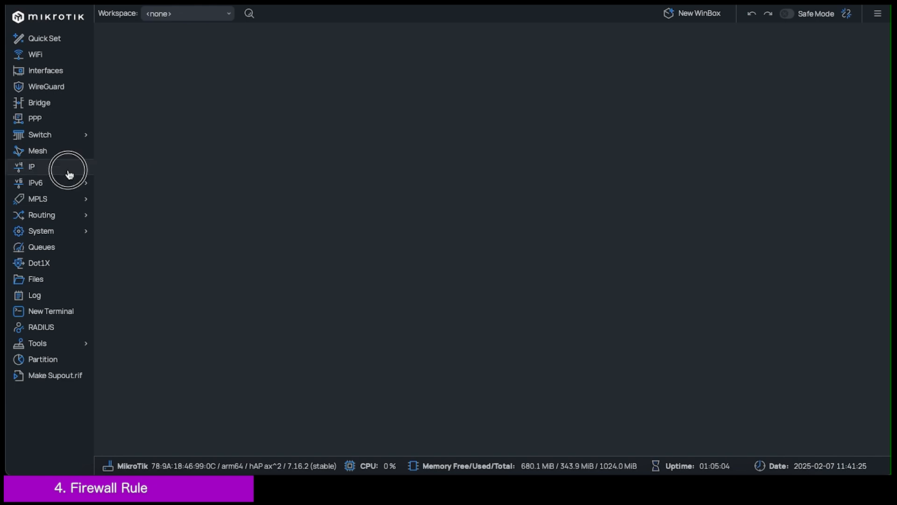
Add a forward-chain rule dropping traffic from 5GHz-Guest to bridge1 and save it.
left_click(31, 166)
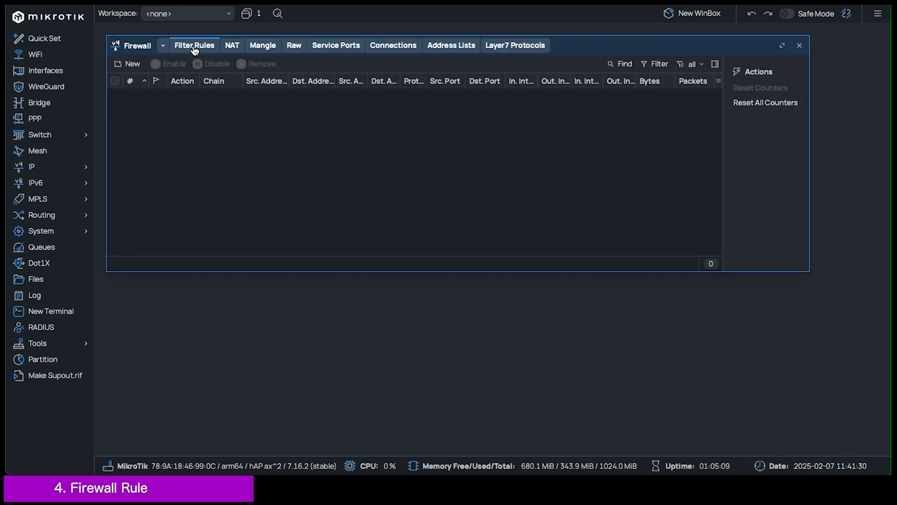
left_click(128, 64)
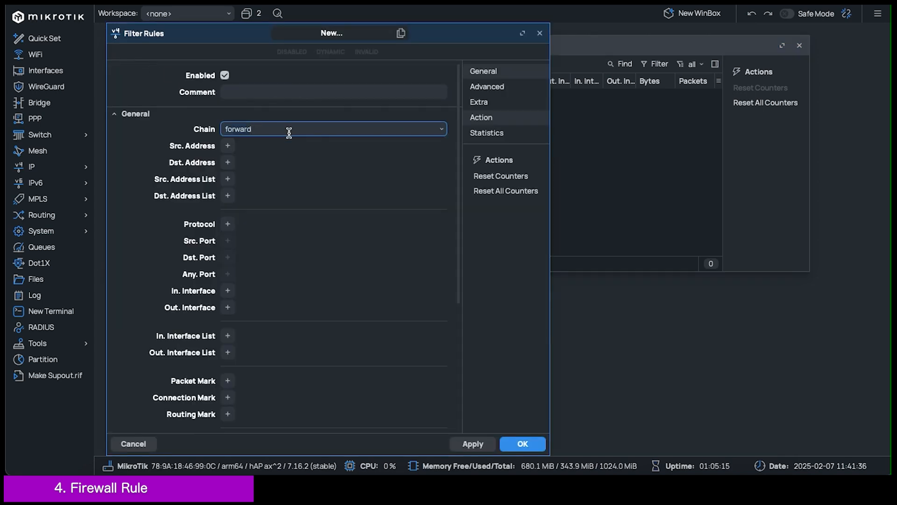
left_click(228, 291)
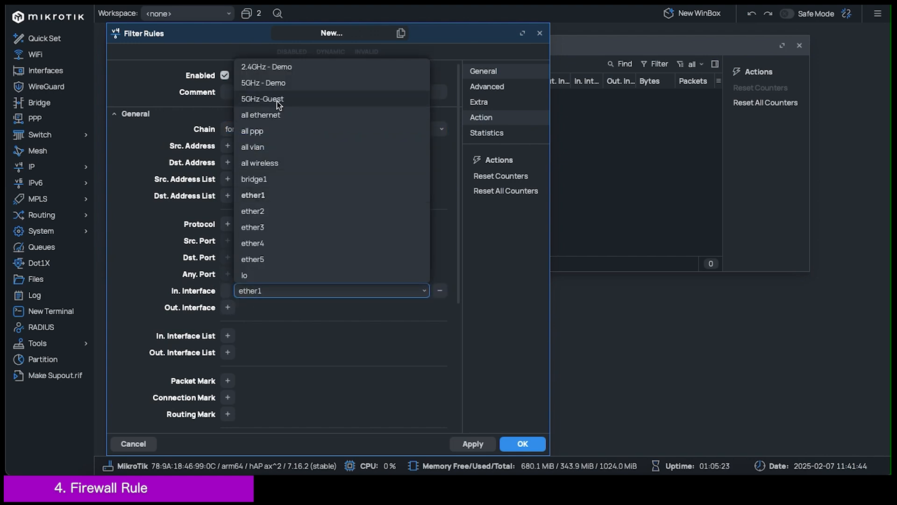
left_click(262, 99)
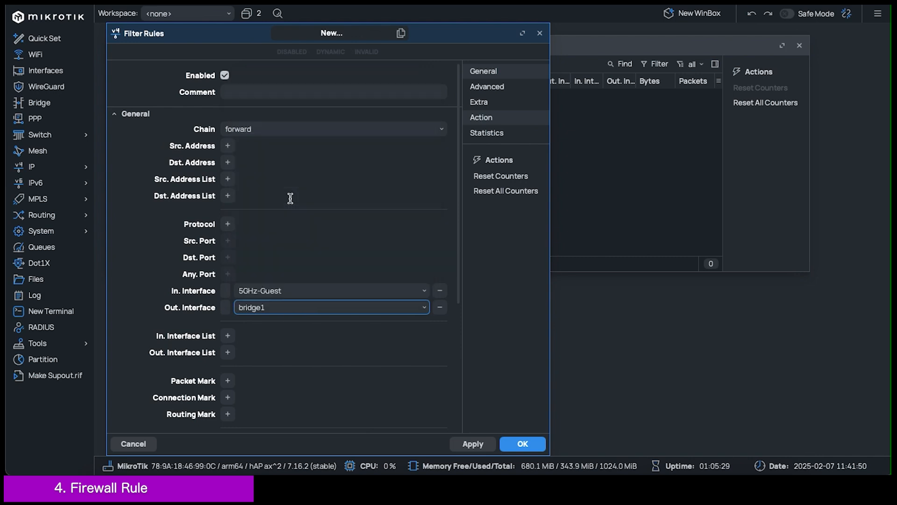
scroll("down", 3)
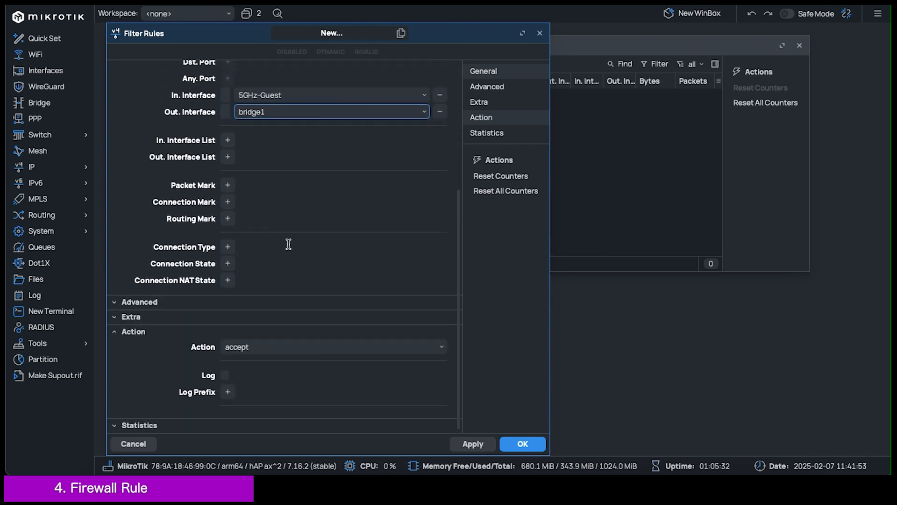
left_click(334, 347)
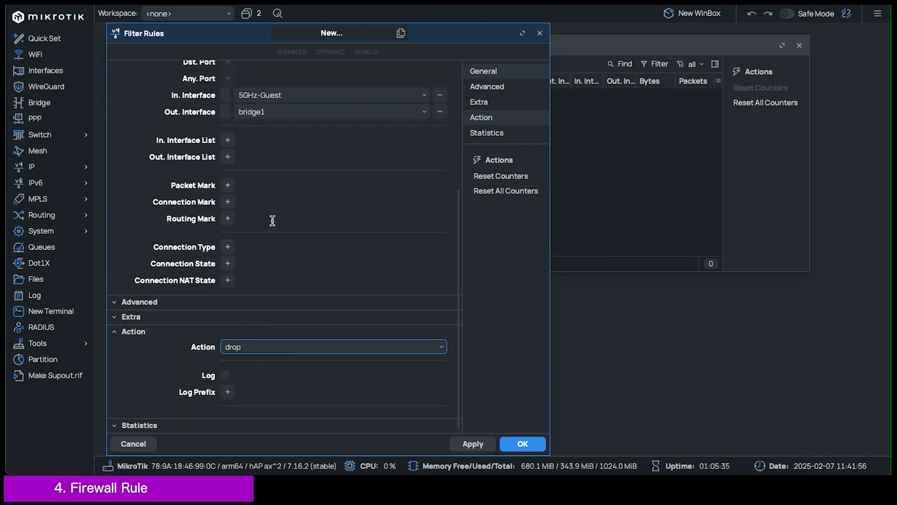
left_click(521, 443)
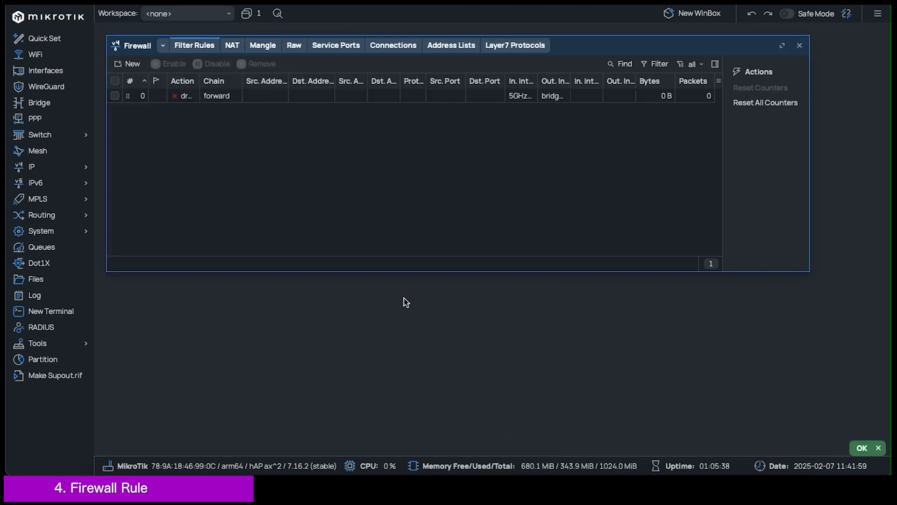